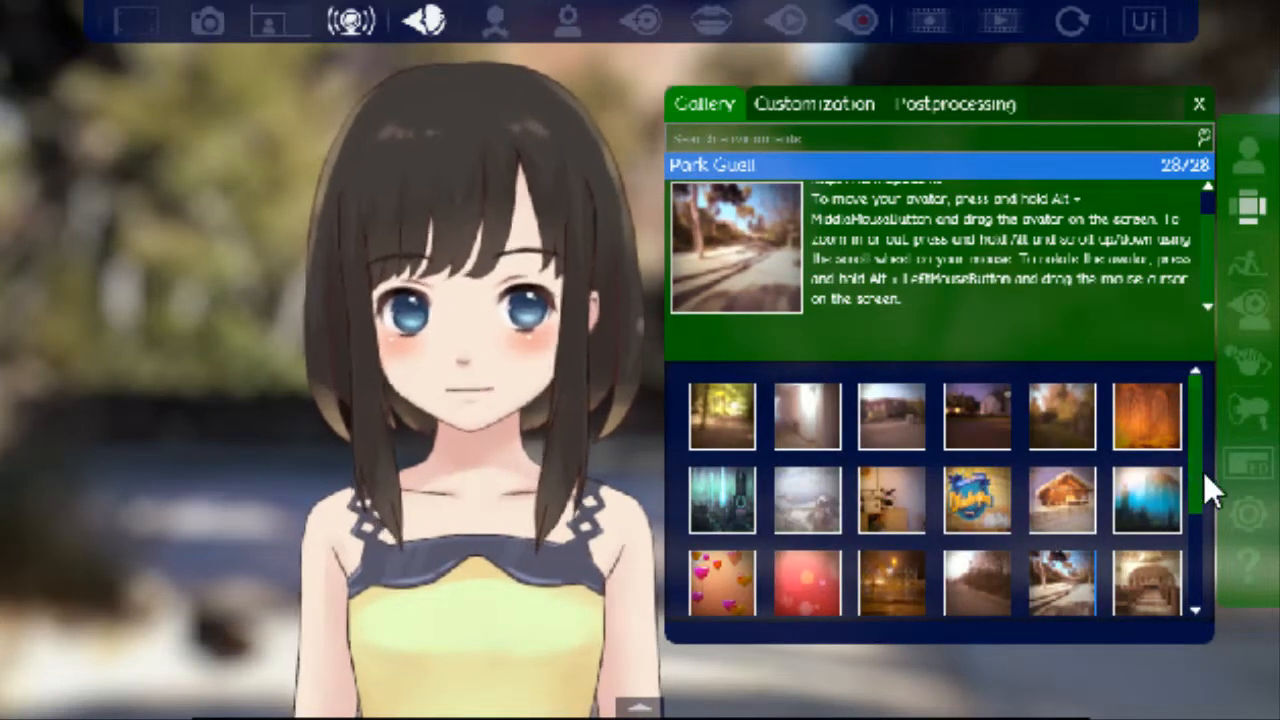
Scroll to the end of FaceRig's background gallery and pick the solid green background.
scroll("down", 3)
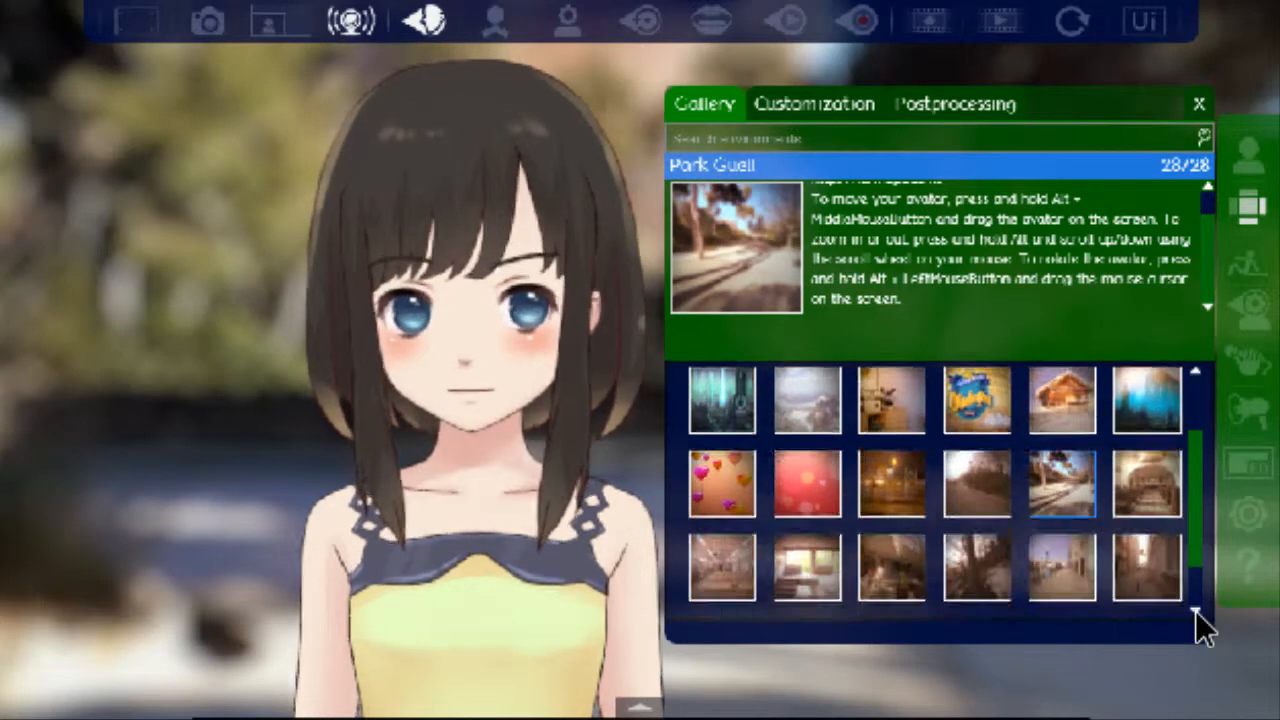
scroll("down", 3)
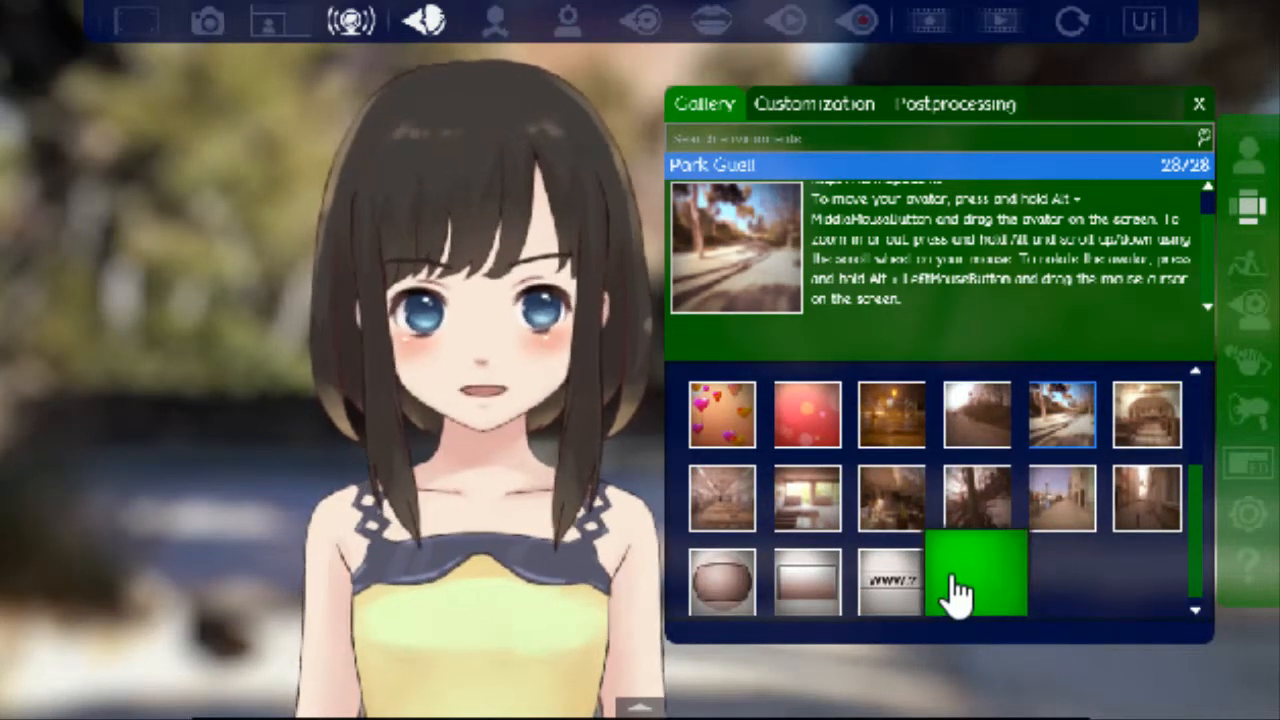
left_click(975, 575)
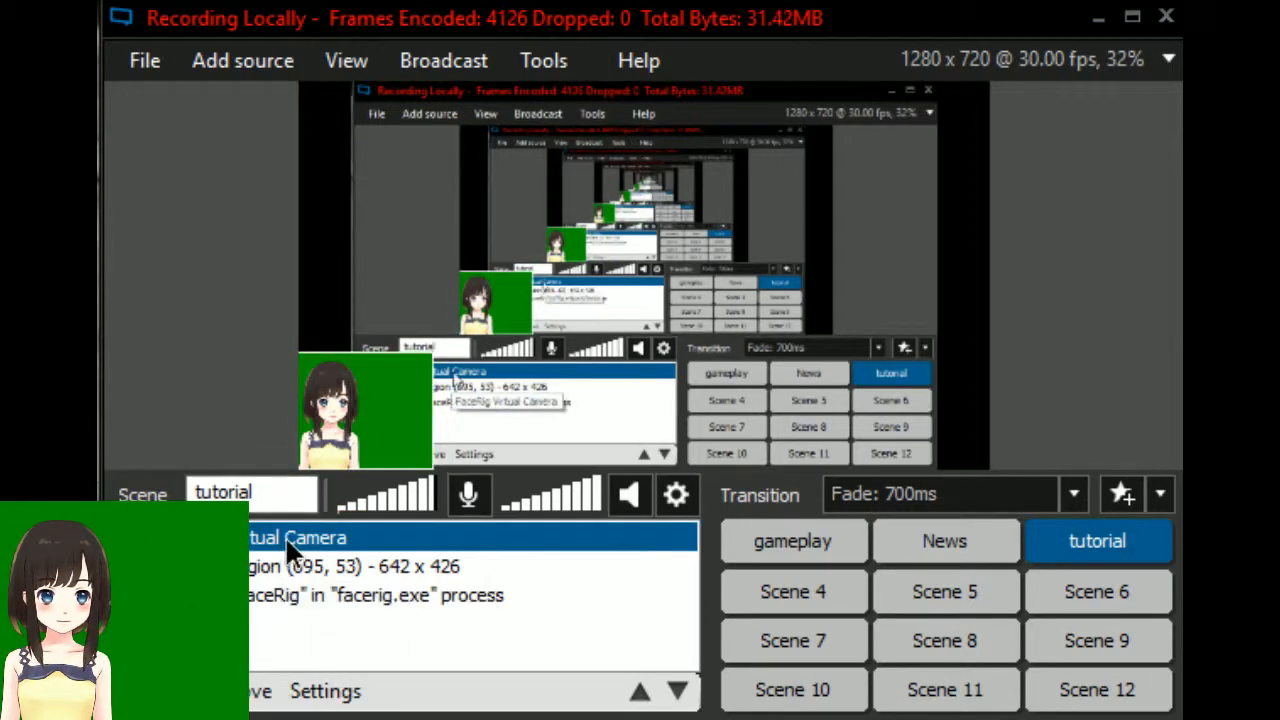
Open the FaceRig Virtual Camera source's properties from the XSplit source list.
double_click(295, 537)
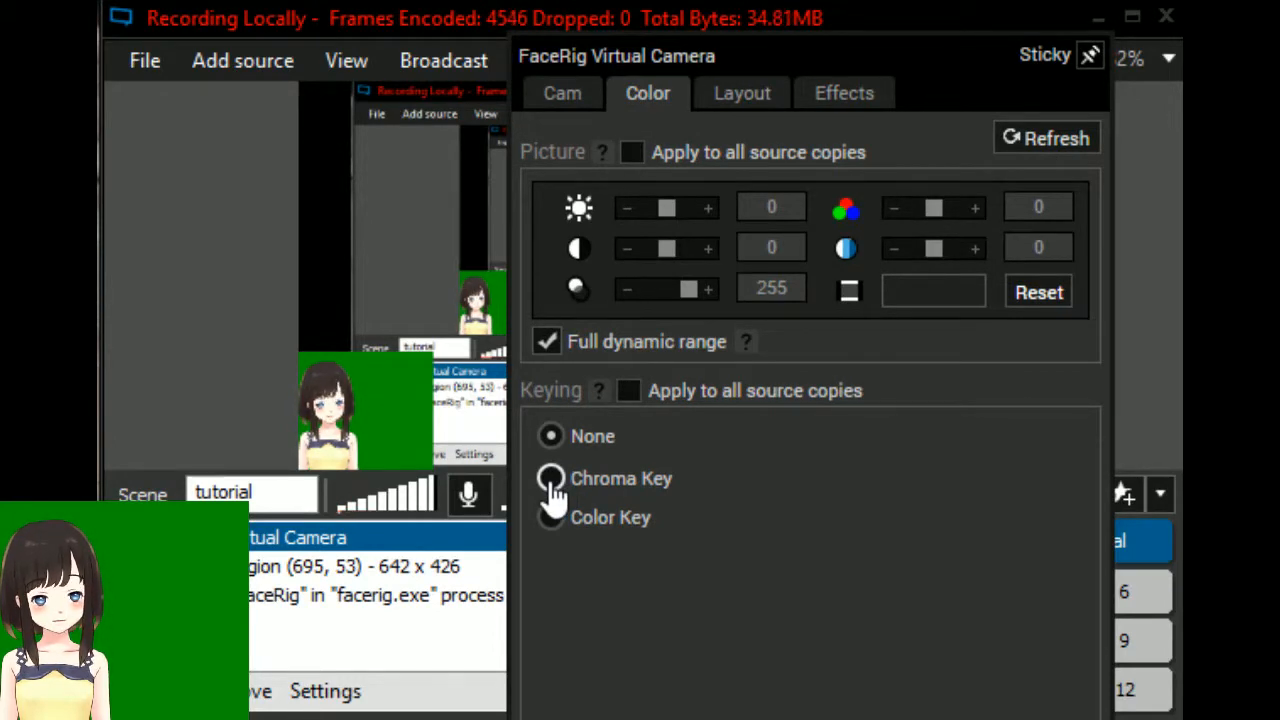
Set the camera source's keying to Chroma Key with green as the key color.
left_click(550, 478)
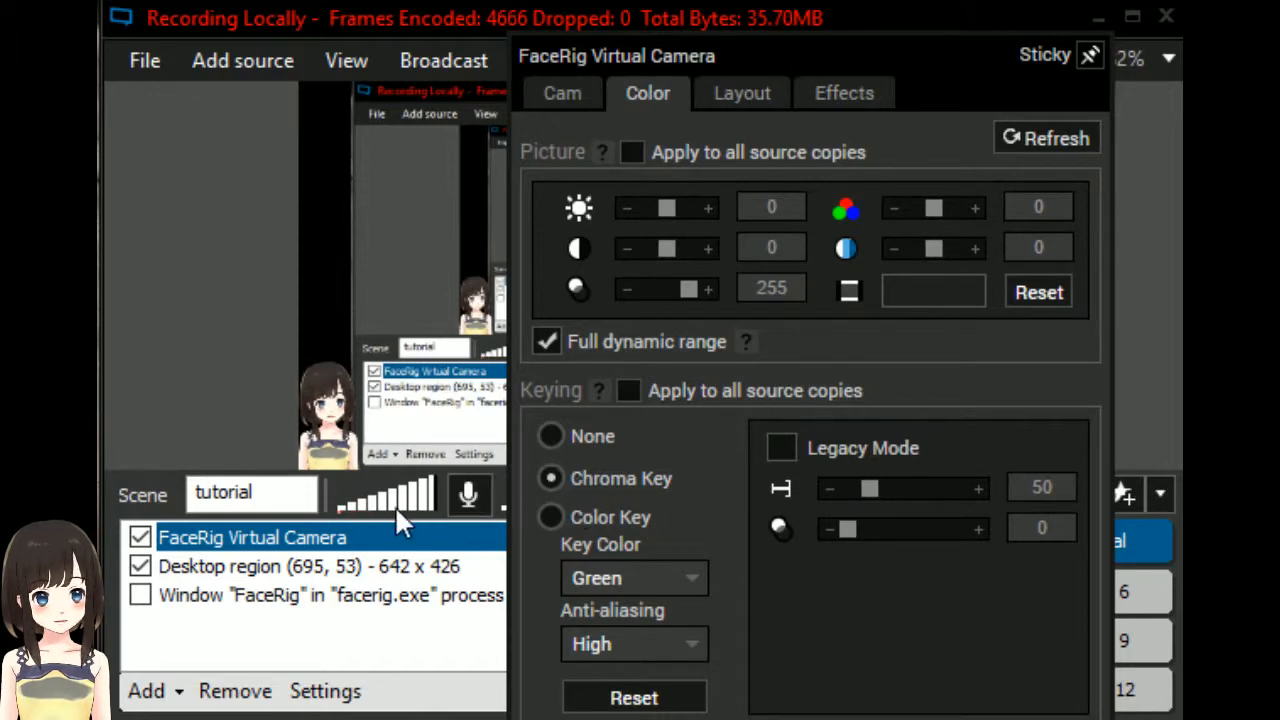
mouse_move(1170, 190)
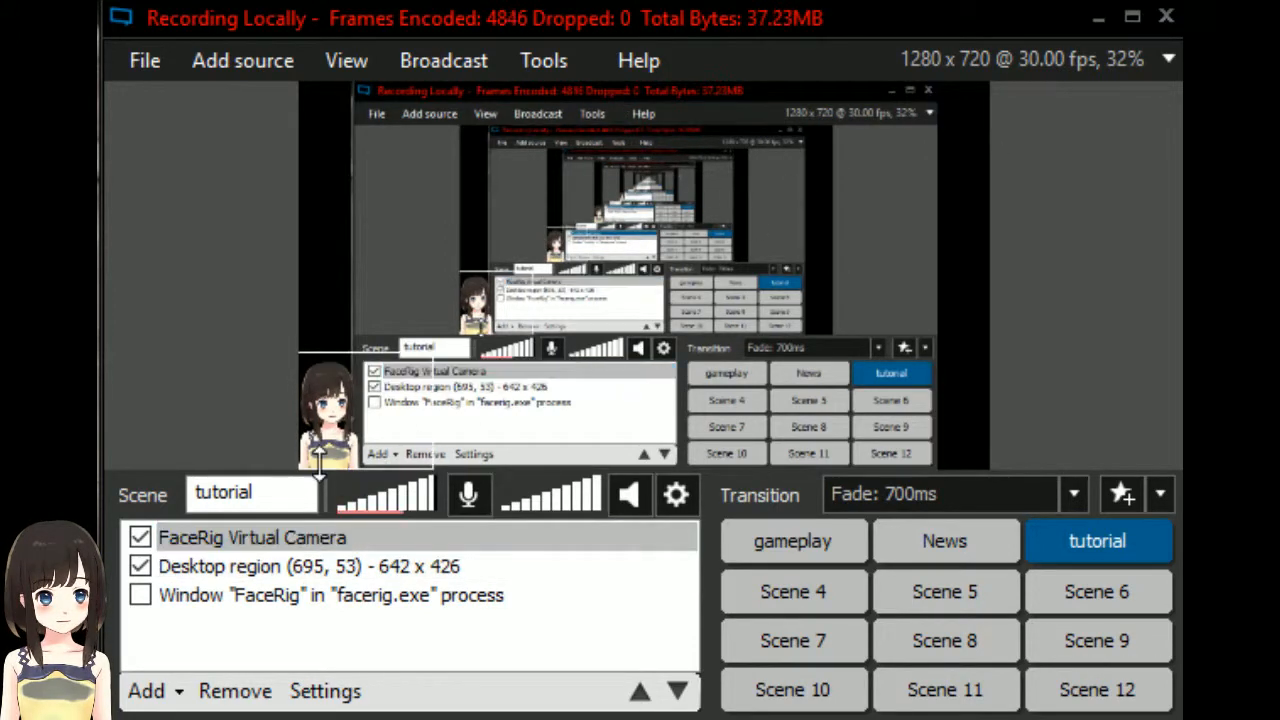
Close the FaceRig Virtual Camera properties and check the keyed avatar in the preview.
left_click(252, 537)
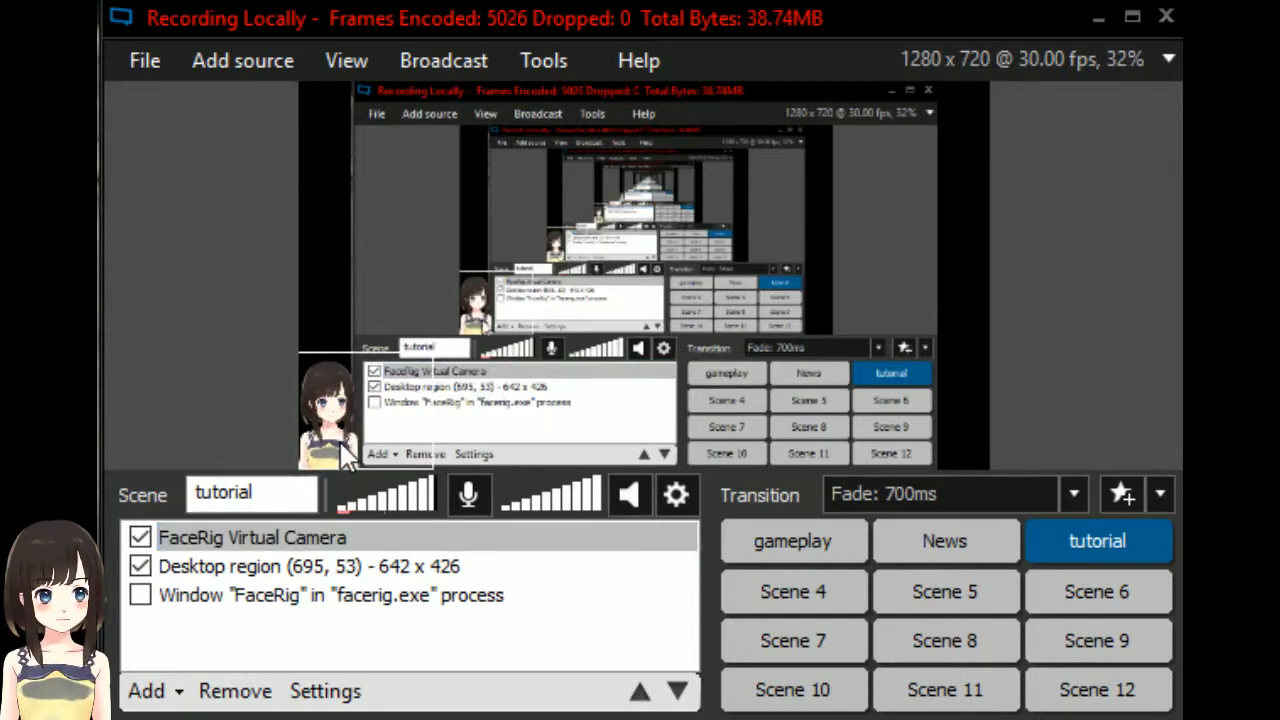
left_click(252, 537)
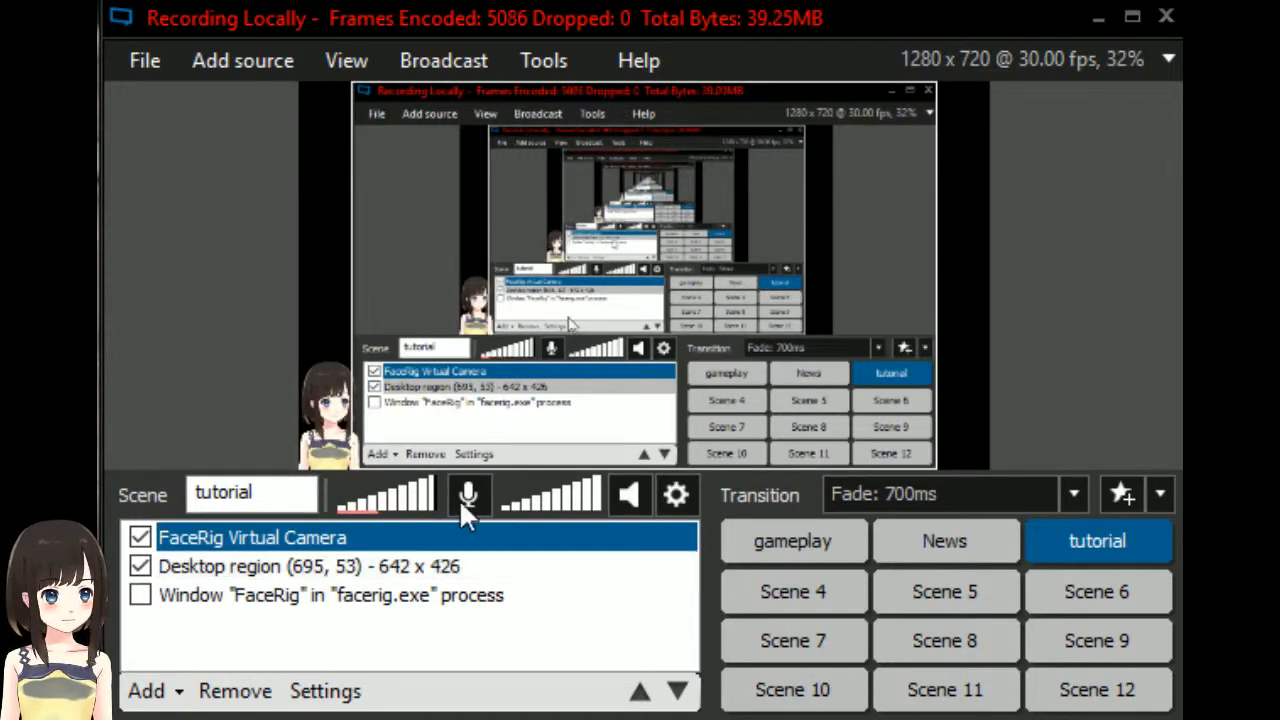